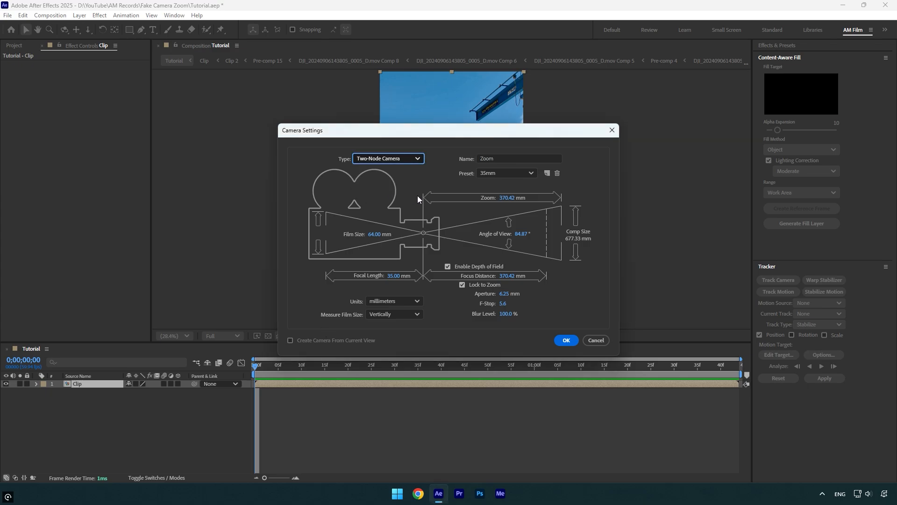
# - Create the two-node Zoom camera using the 35mm preset
pyautogui.click(506, 173)
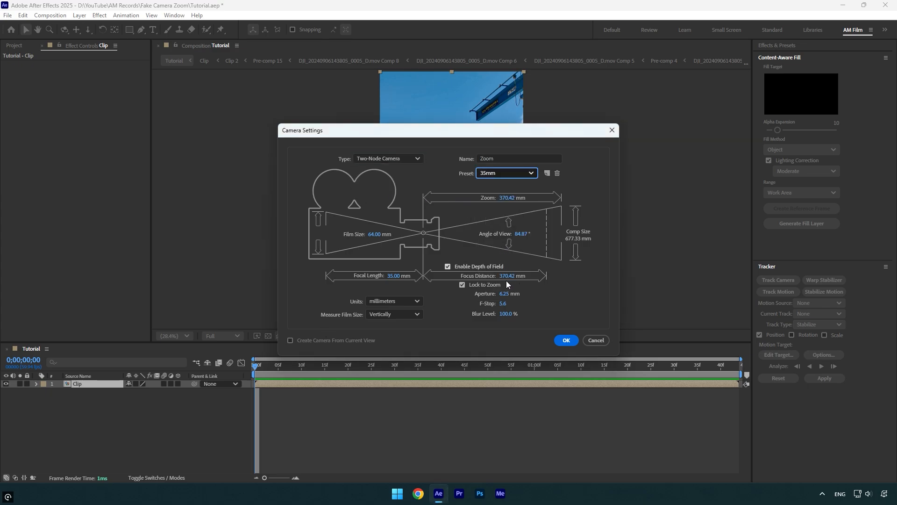
pyautogui.click(565, 339)
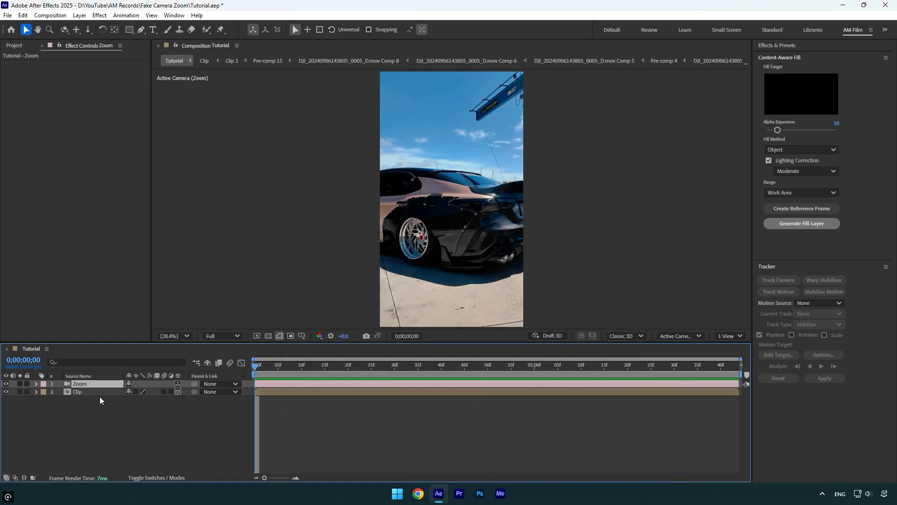
# - Keyframe the camera's Point of Interest and Position, then move to 1;14
pyautogui.click(35, 383)
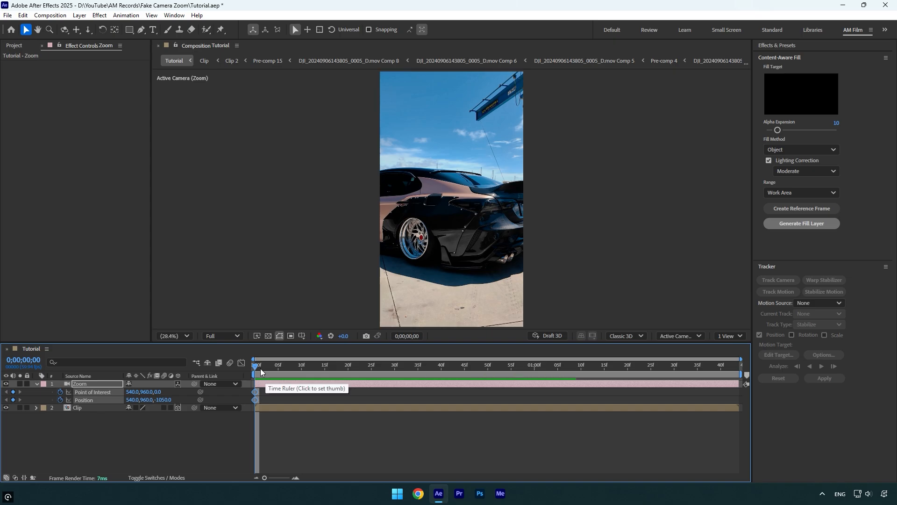
pyautogui.click(600, 364)
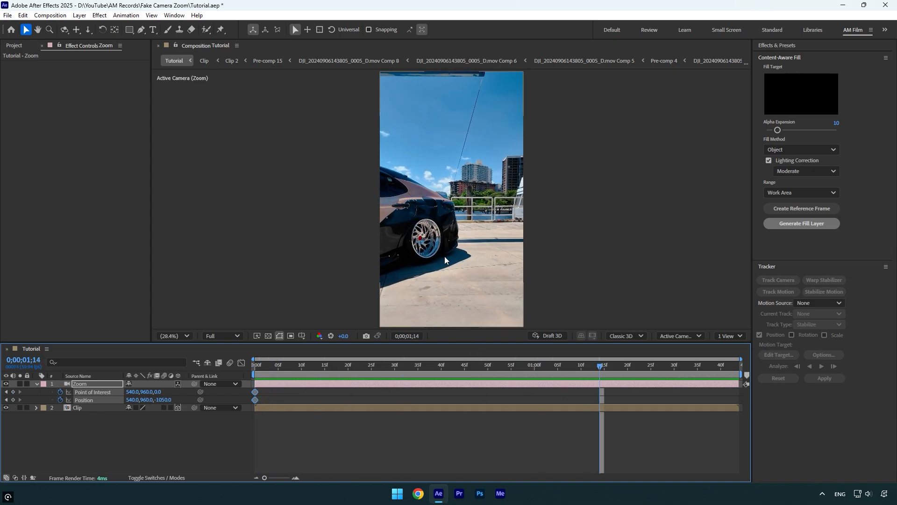
# - Reposition the camera toward the car with the Orbit, Track XY and Dolly tools
pyautogui.click(65, 29)
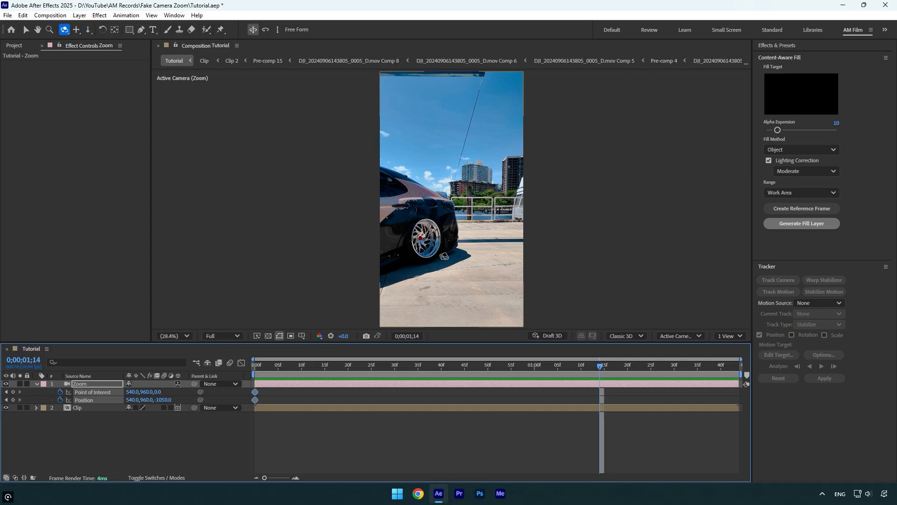
pyautogui.click(74, 29)
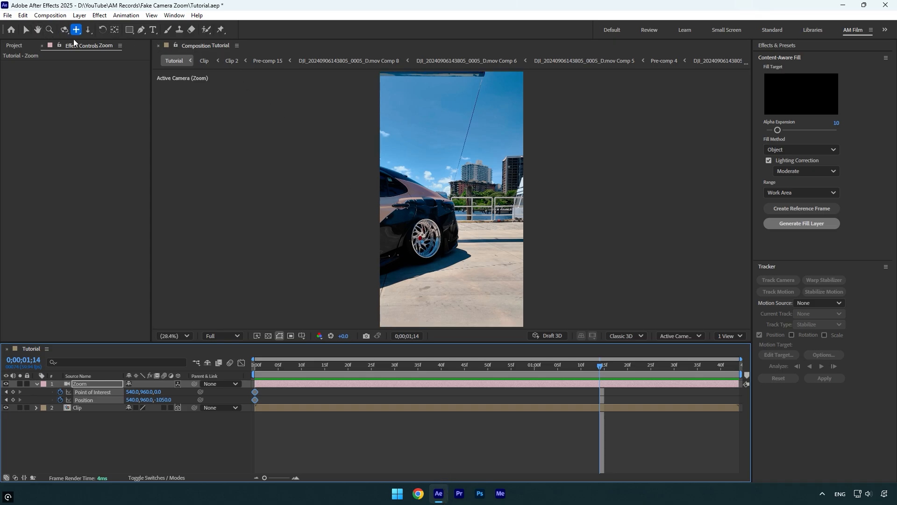
pyautogui.click(87, 29)
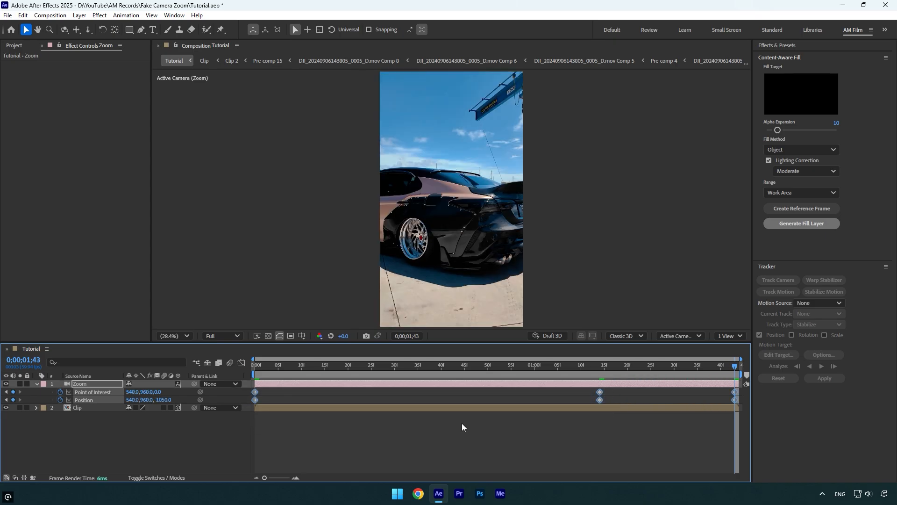
# - Select all Point of Interest and Position keyframes and apply Easy Ease
pyautogui.click(241, 362)
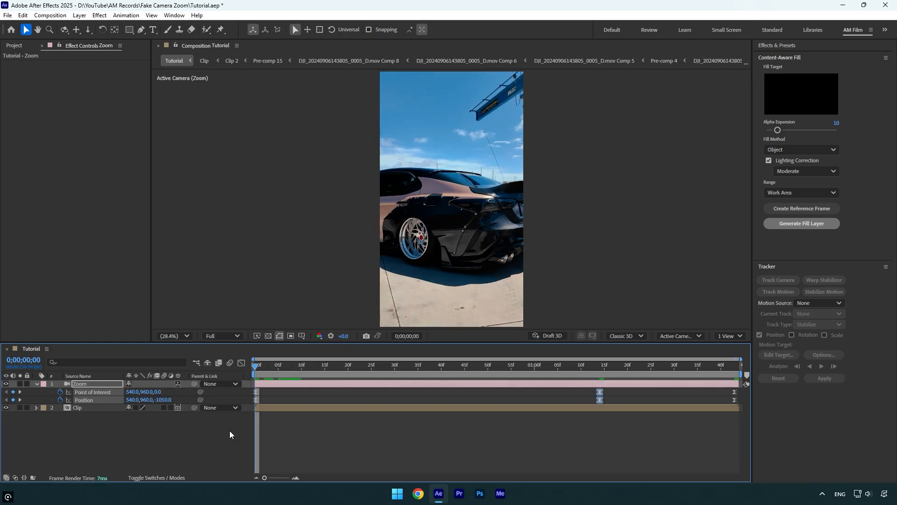
# - Play back the eased camera push-in and stop the preview
pyautogui.click(590, 365)
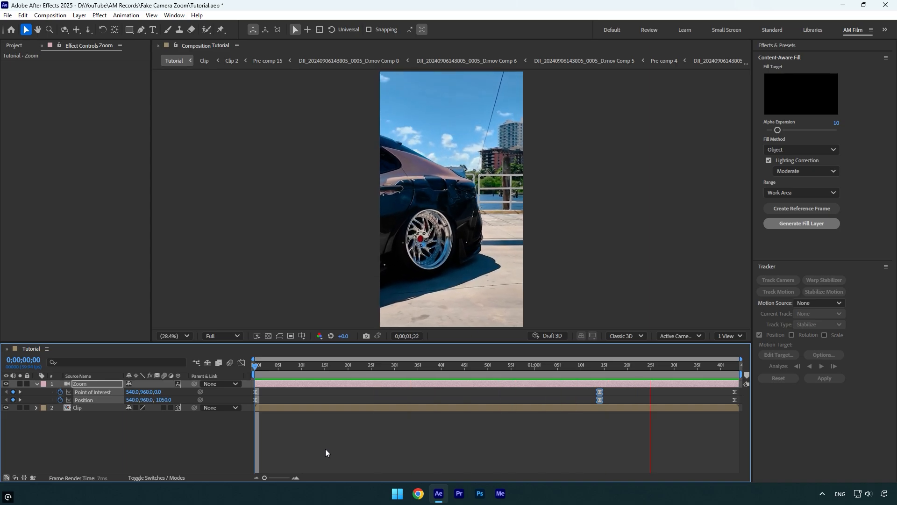
pyautogui.click(595, 364)
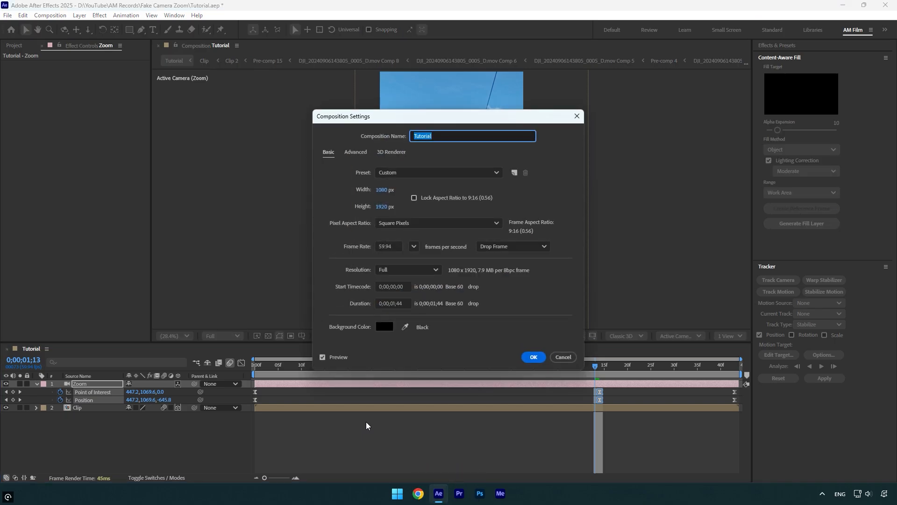
# - Apply 720° shutter angle and -90° phase motion blur, then preview the zoom
pyautogui.click(356, 152)
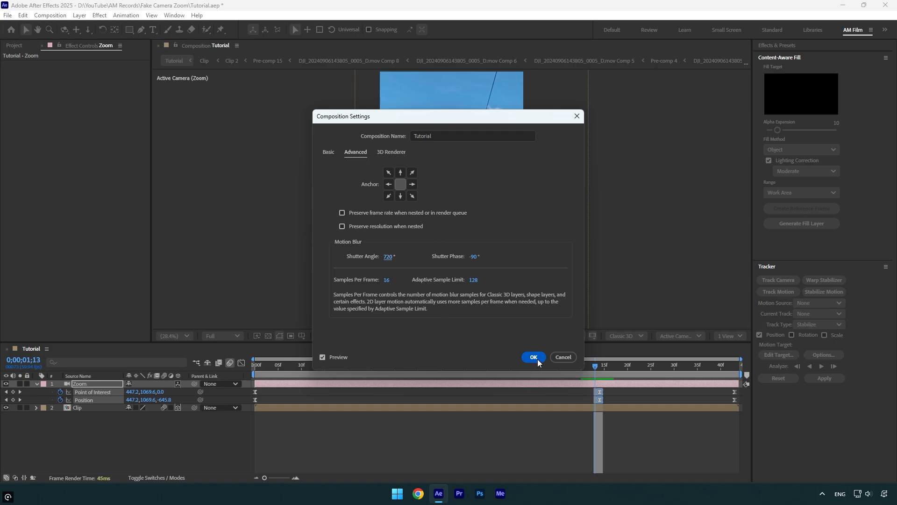
pyautogui.click(532, 357)
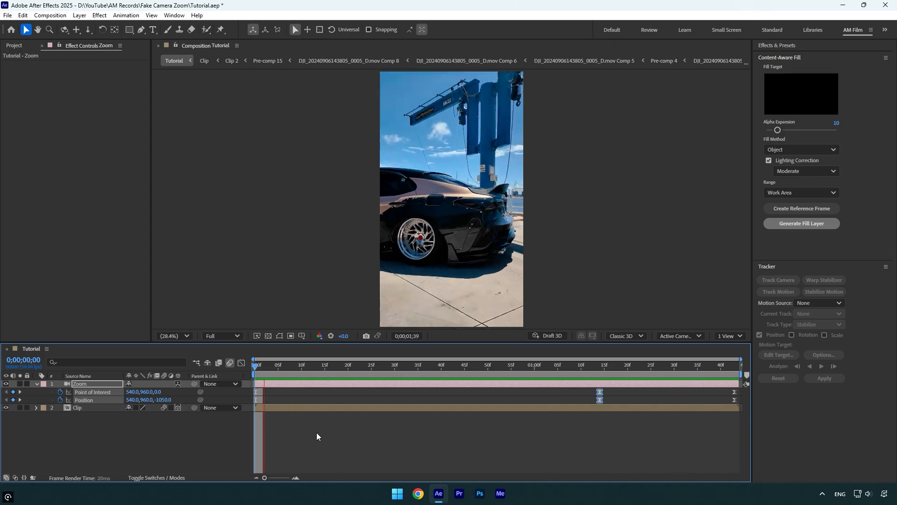
pyautogui.click(348, 365)
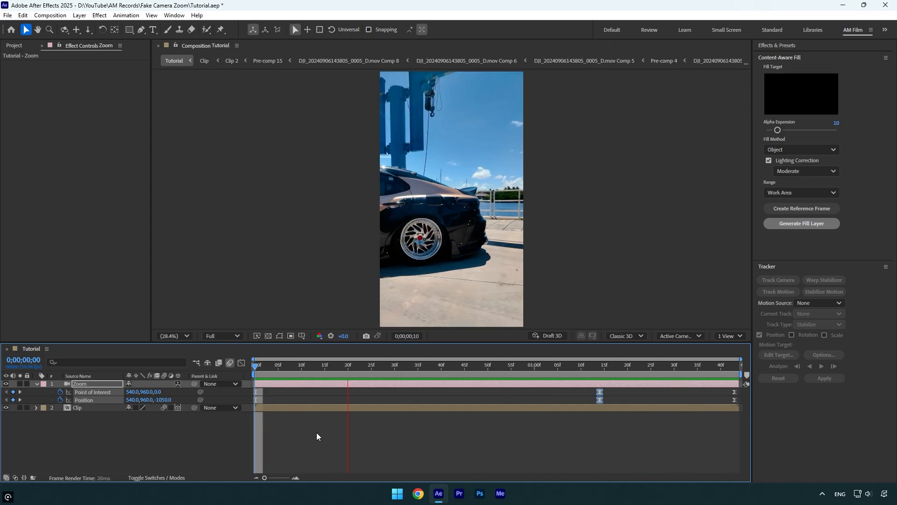